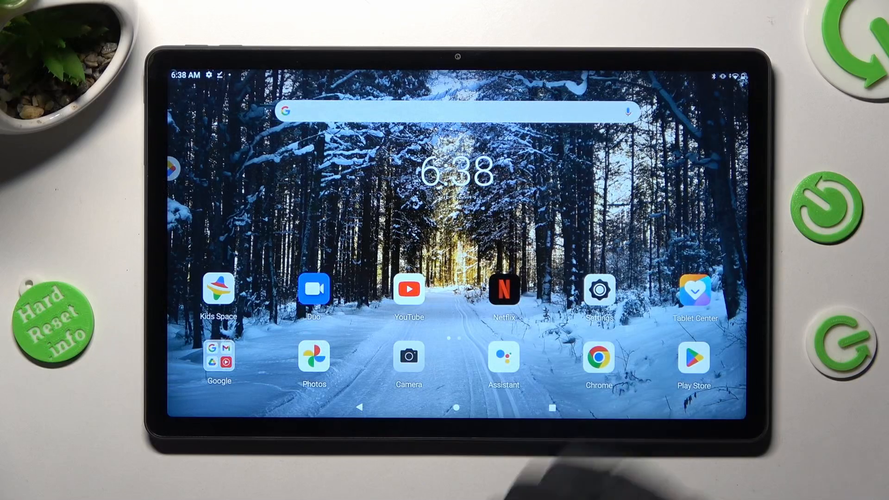
# Bring up the app drawer from the home screen and launch Files by Google.
pyautogui.scroll(3)
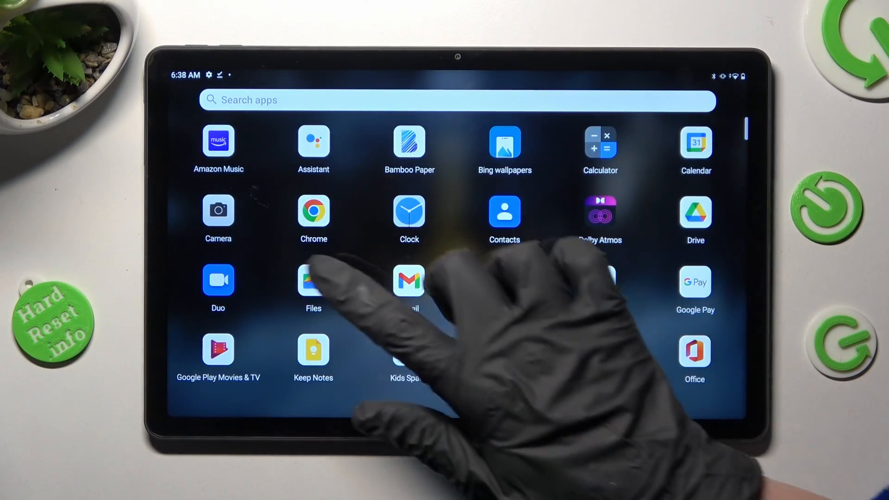
pyautogui.click(312, 281)
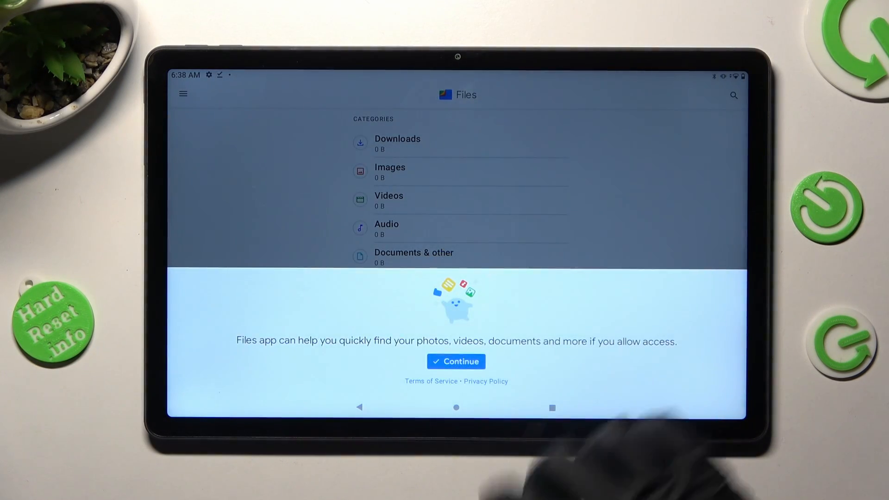
# Grant 'Allow access to manage all files' and return to the Browse screen with storage sizes shown.
pyautogui.click(455, 361)
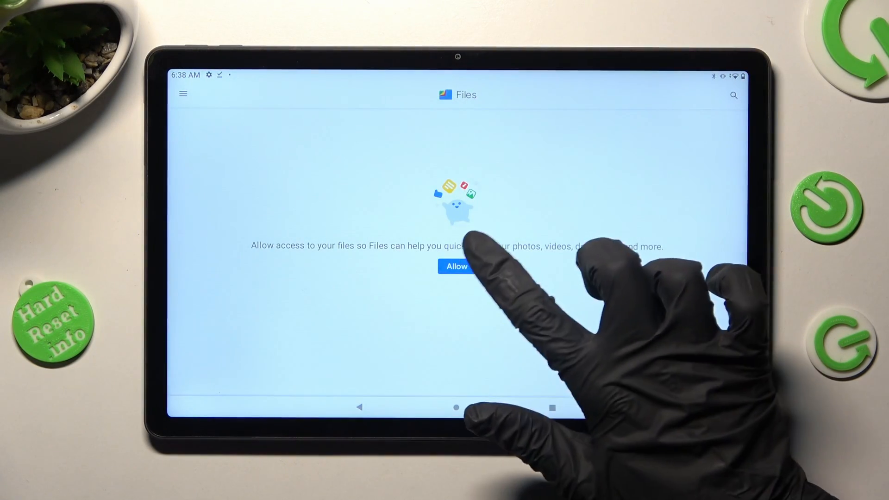
pyautogui.click(455, 267)
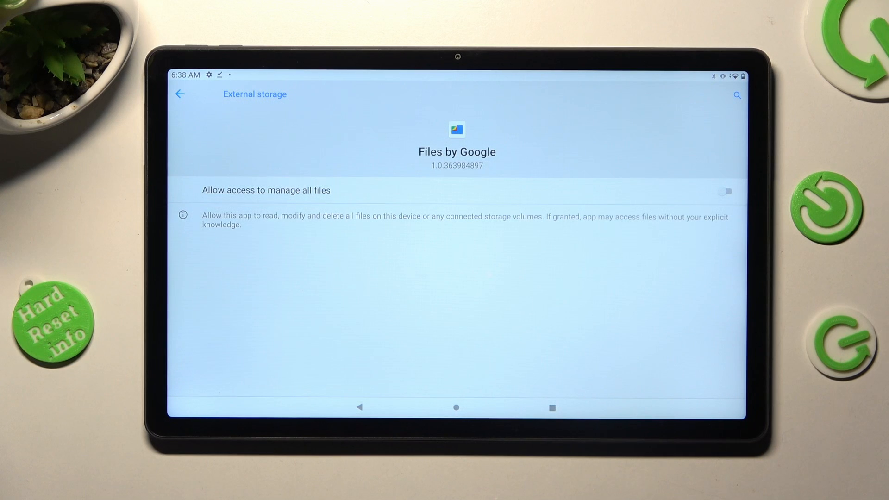
pyautogui.click(725, 191)
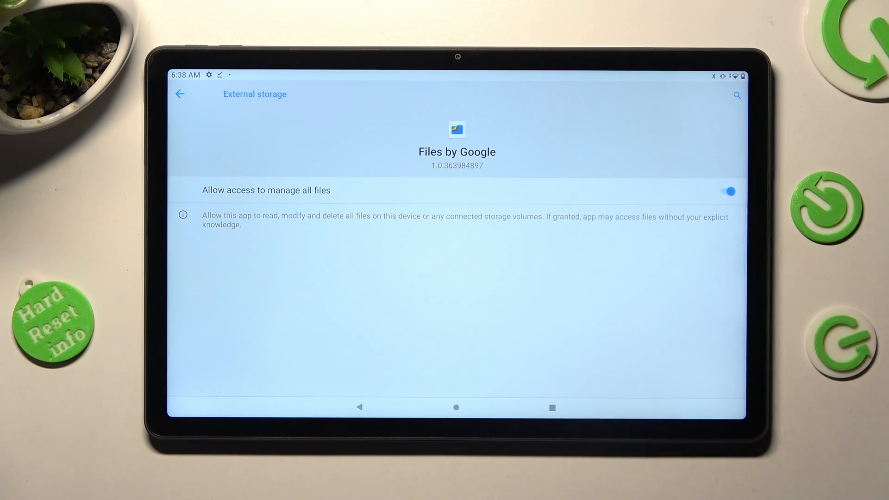
pyautogui.click(180, 94)
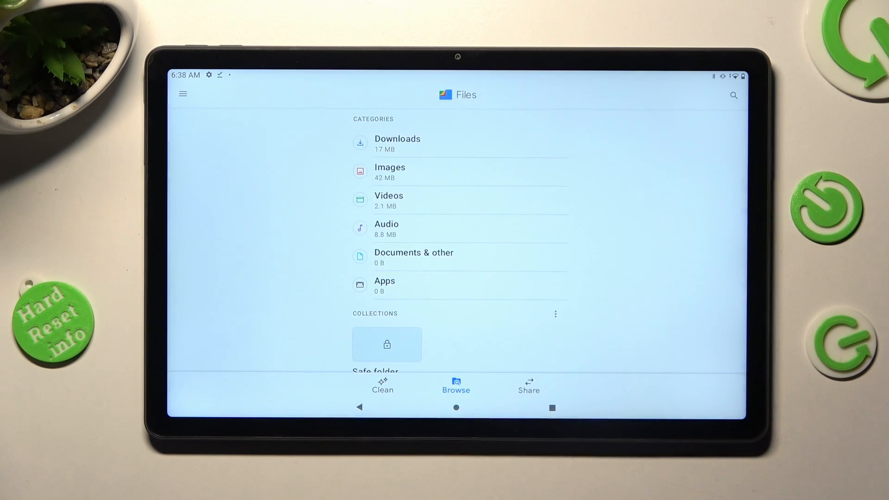
# Enter the Downloads category under Browse and display a downloaded picture full screen.
pyautogui.scroll(-3)
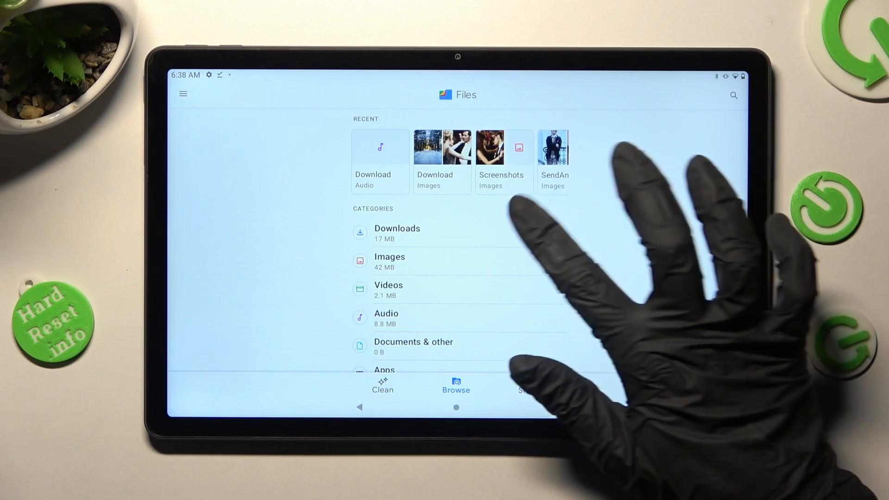
pyautogui.click(397, 233)
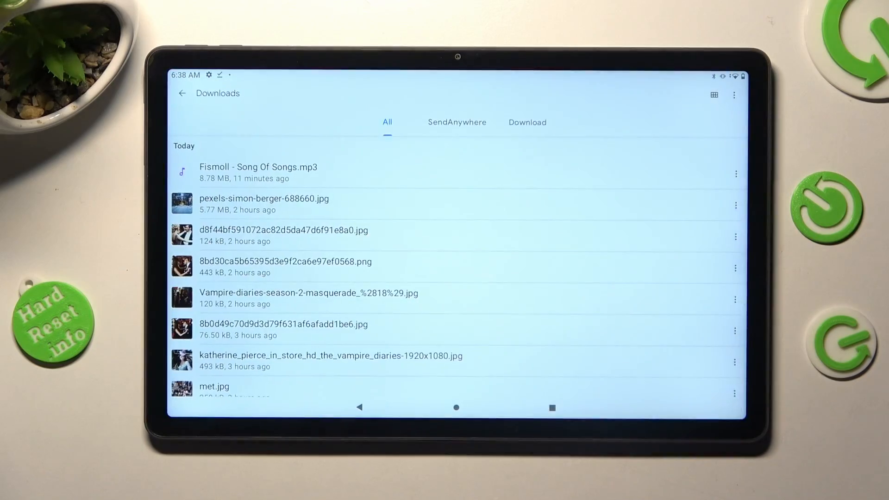
pyautogui.click(310, 297)
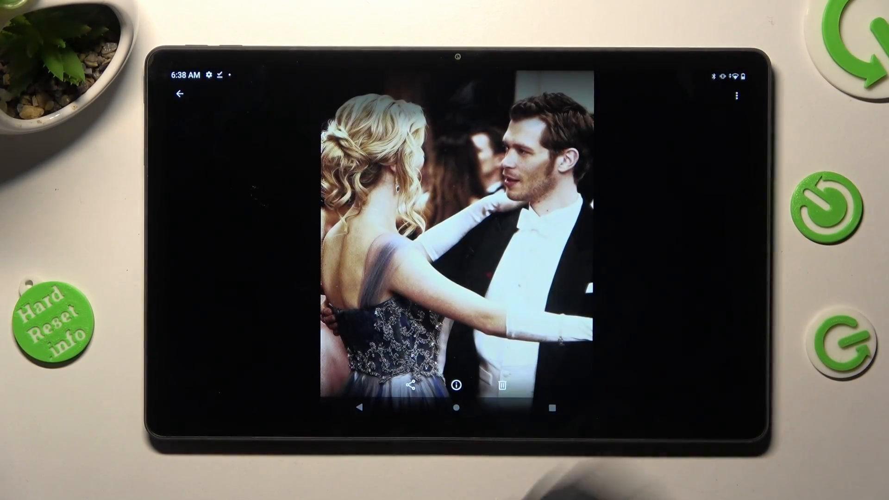